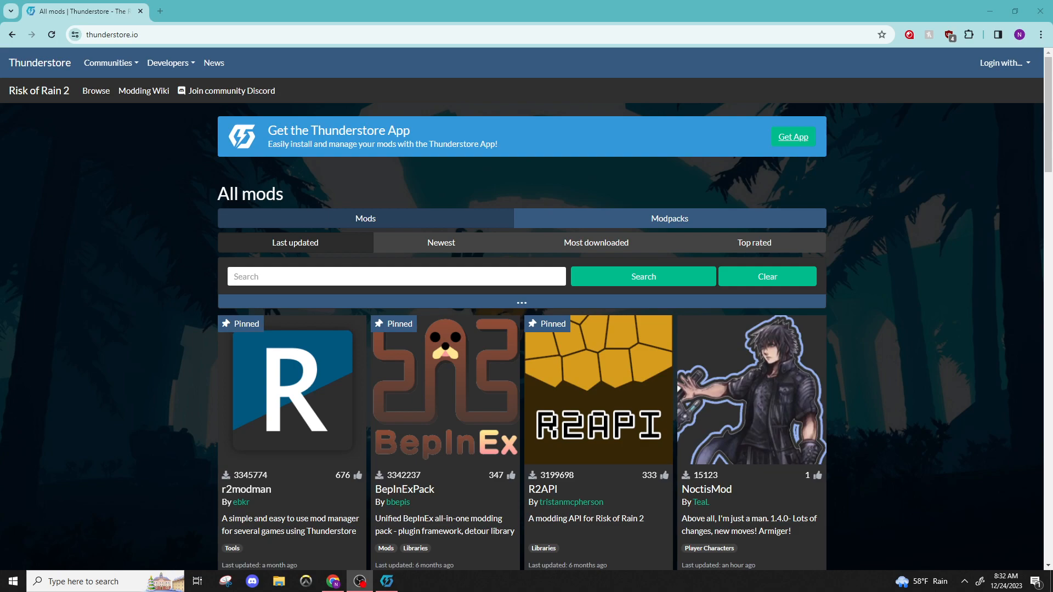
pyautogui.moveTo(101, 377)
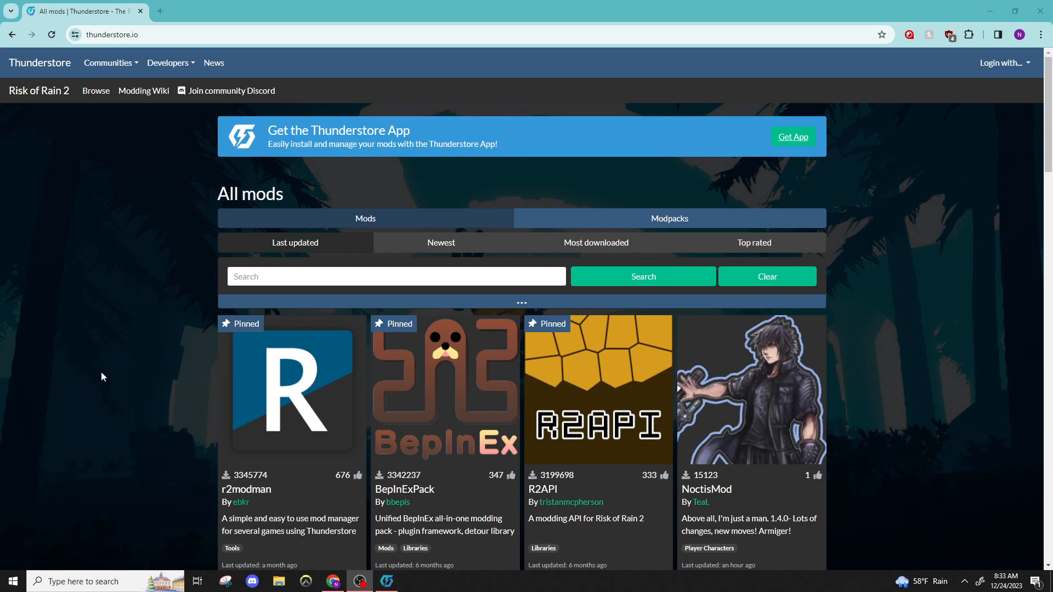
pyautogui.moveTo(185, 250)
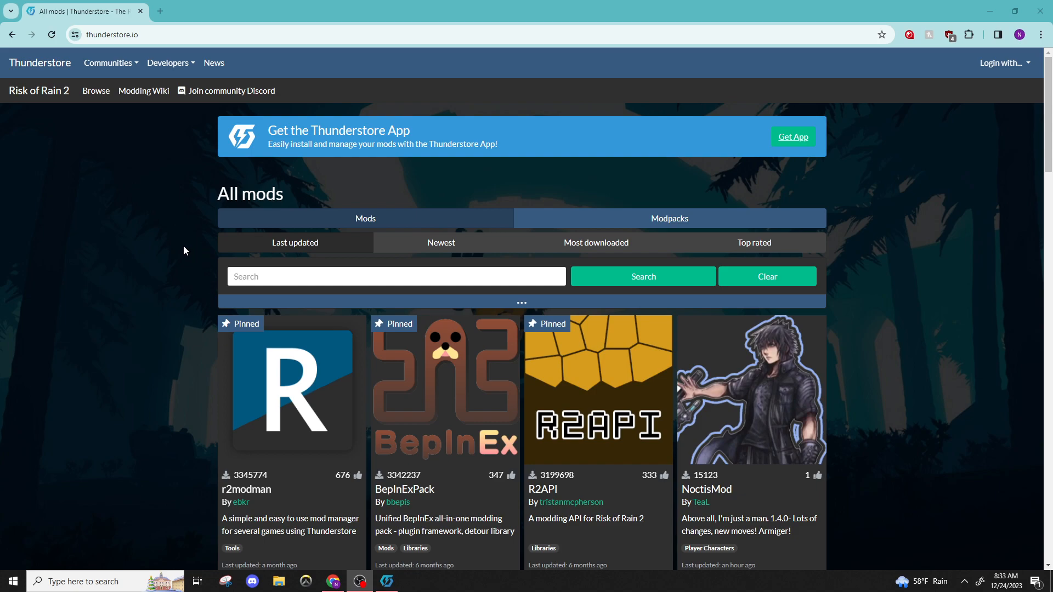
pyautogui.moveTo(166, 245)
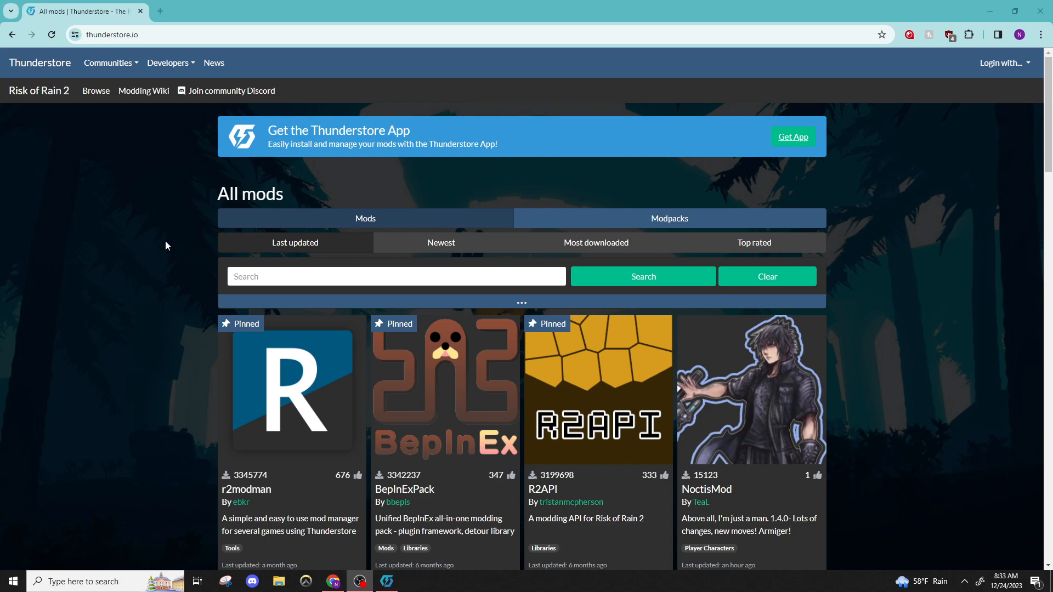
pyautogui.moveTo(10, 271)
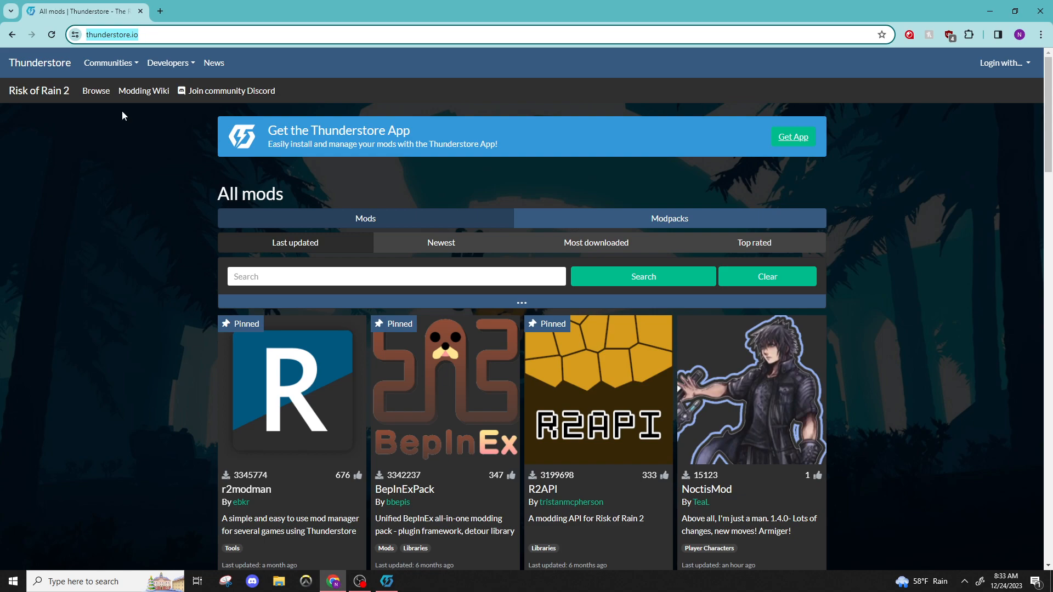
pyautogui.moveTo(231, 91)
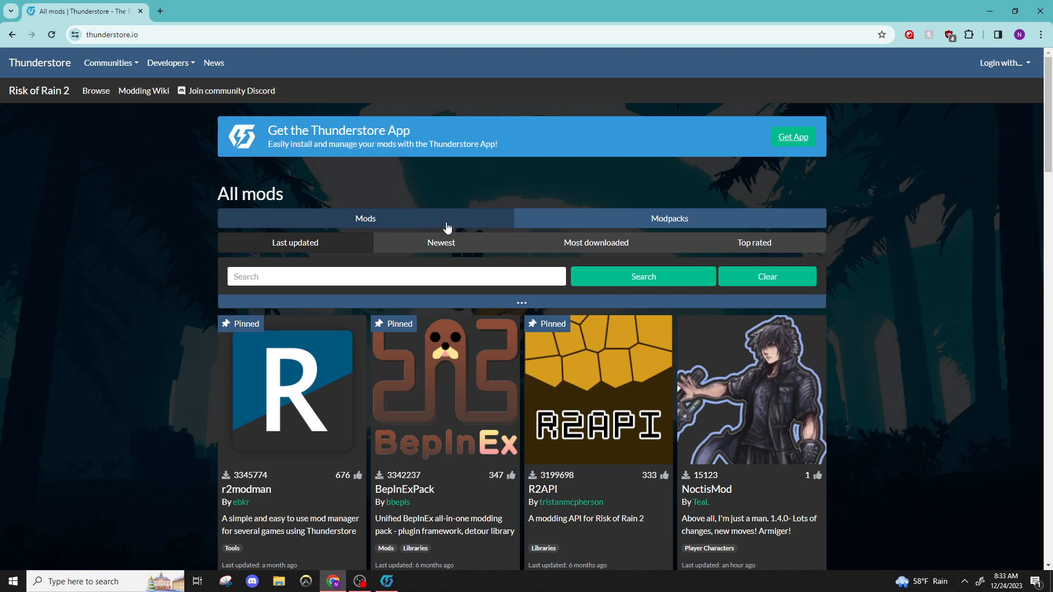
pyautogui.moveTo(475, 194)
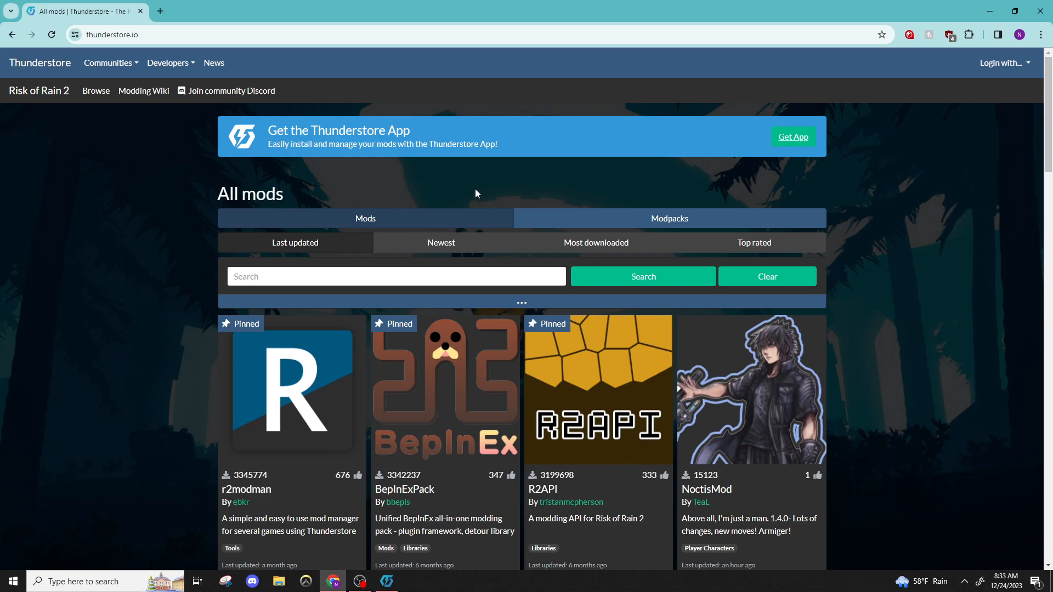
# - Get the Thunderstore Mod Manager app from its Overwolf Appstore page
pyautogui.click(792, 136)
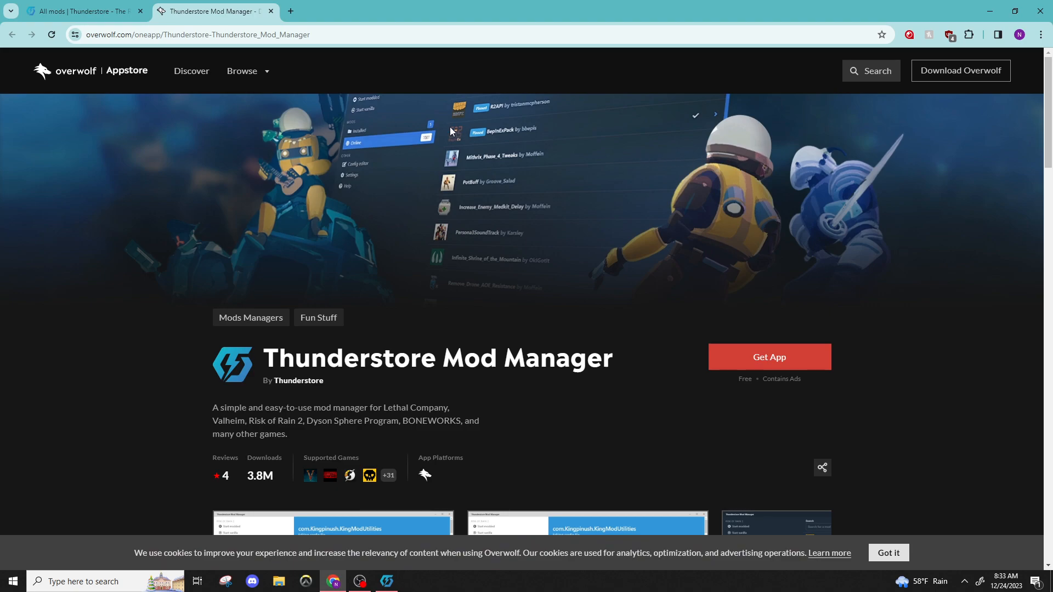
pyautogui.moveTo(648, 369)
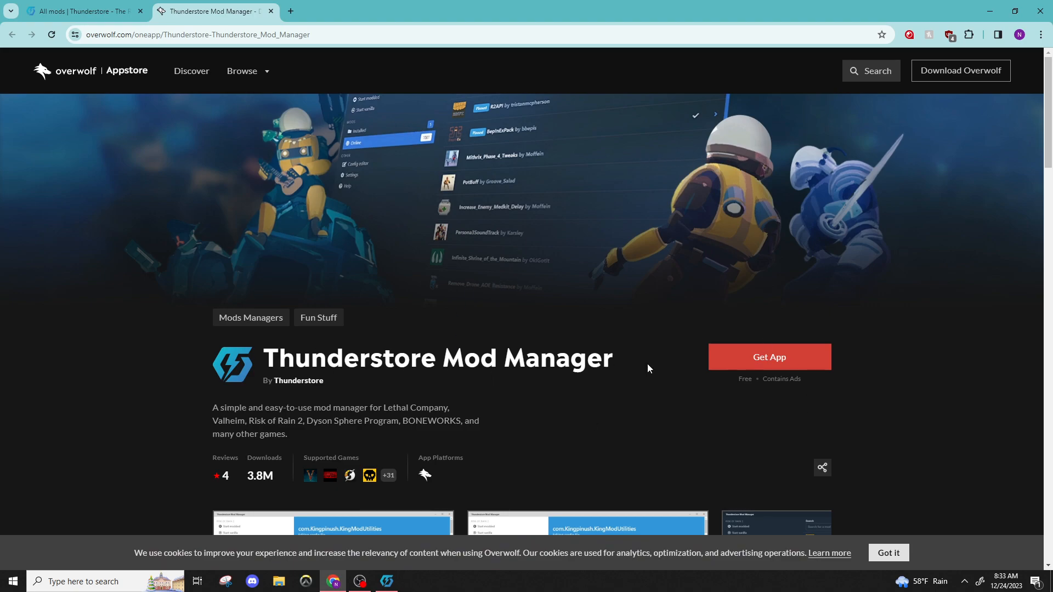
pyautogui.click(768, 356)
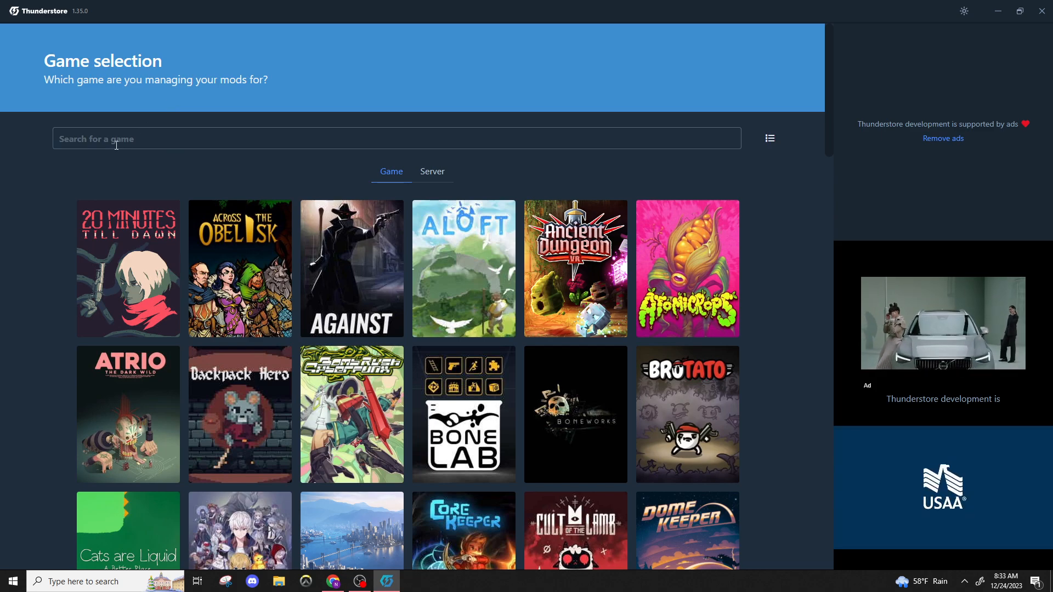
# - Search for 'Lethal Company' and select it as the game to manage mods for
pyautogui.write('L')
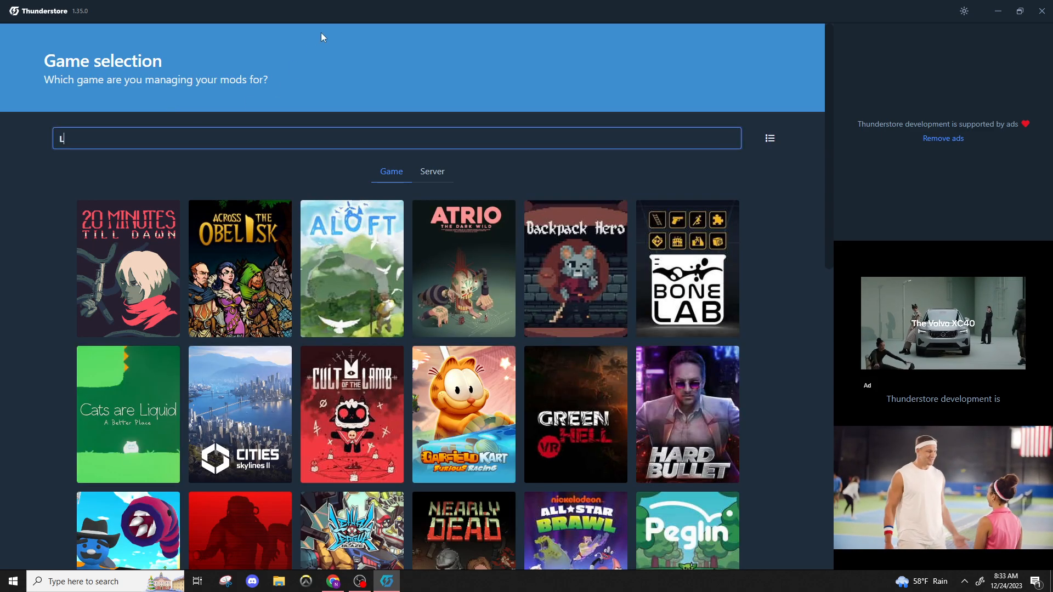
pyautogui.write('ethal Company')
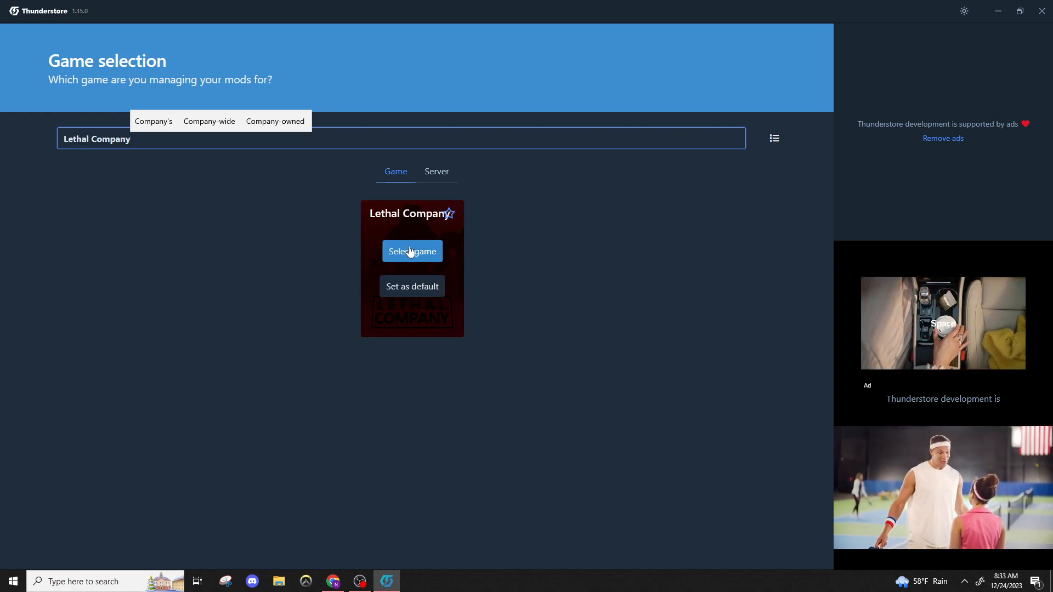
pyautogui.click(411, 251)
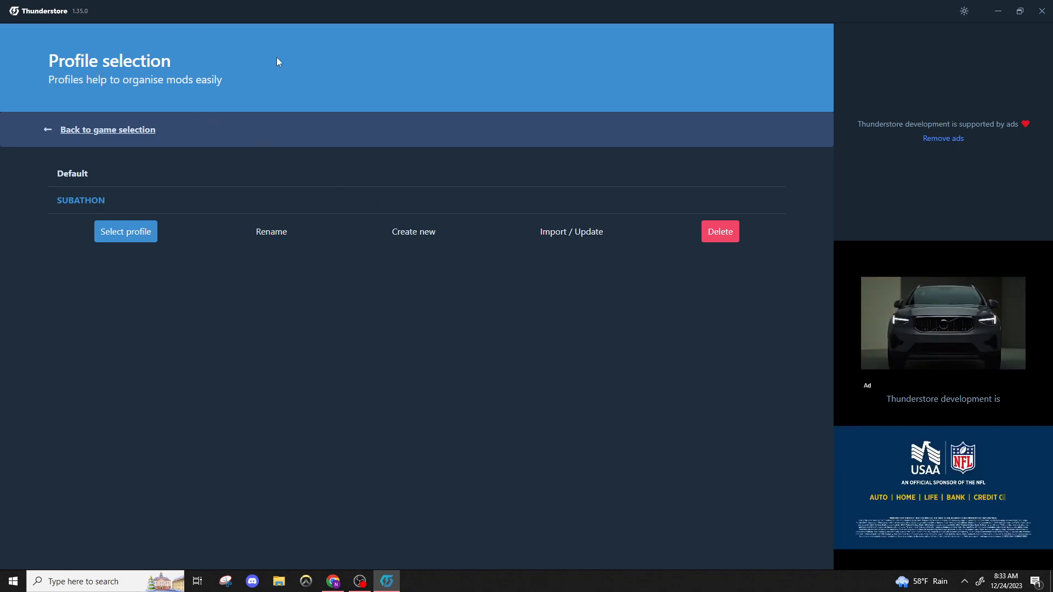
pyautogui.moveTo(571, 231)
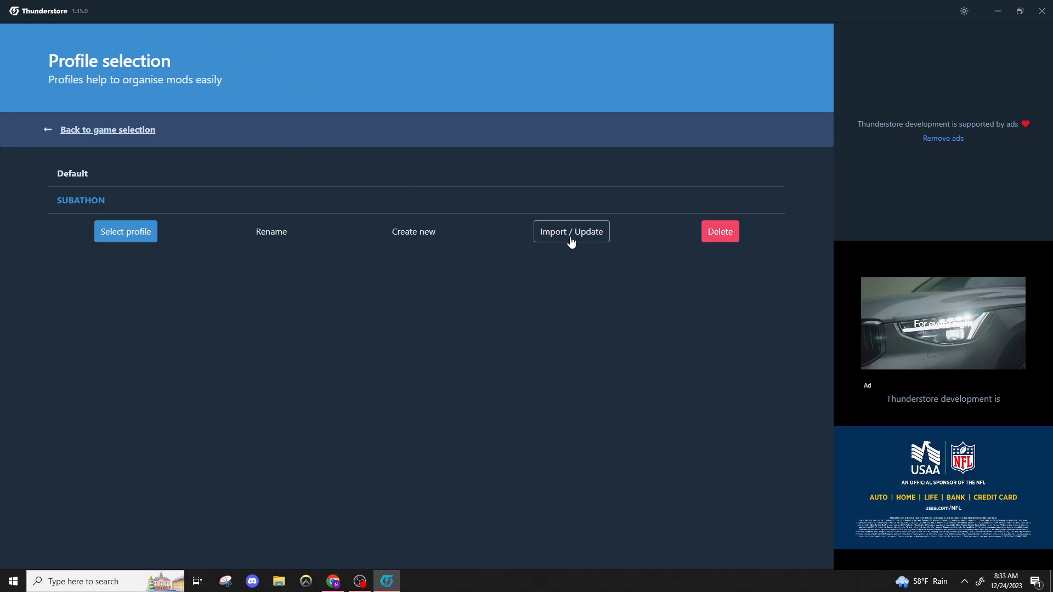
# - Import a new profile from code 018c9c37-57e3-105c-56d7-126e91db486f
pyautogui.click(571, 231)
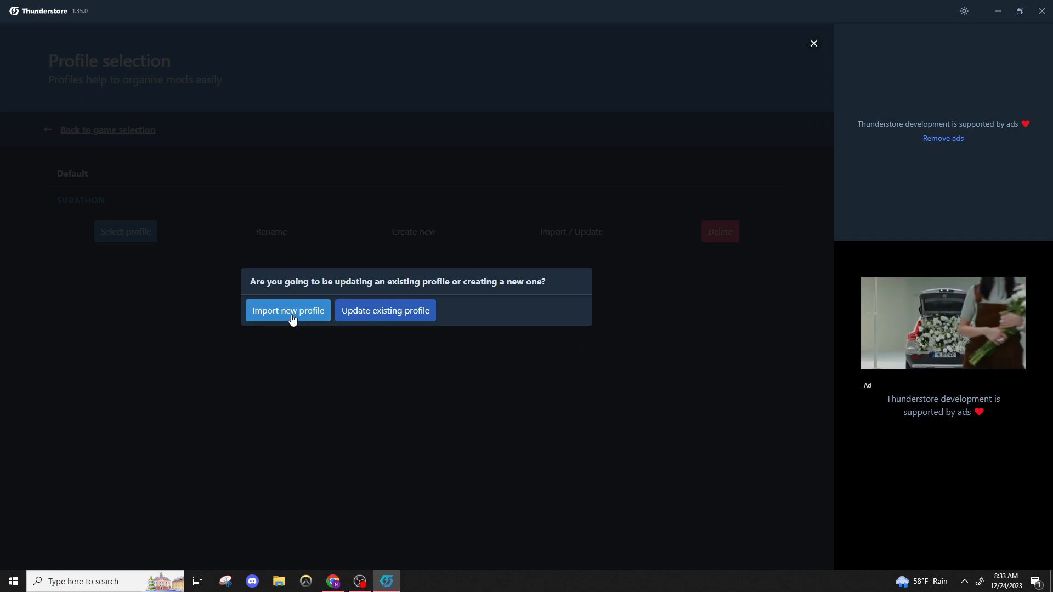
pyautogui.click(288, 310)
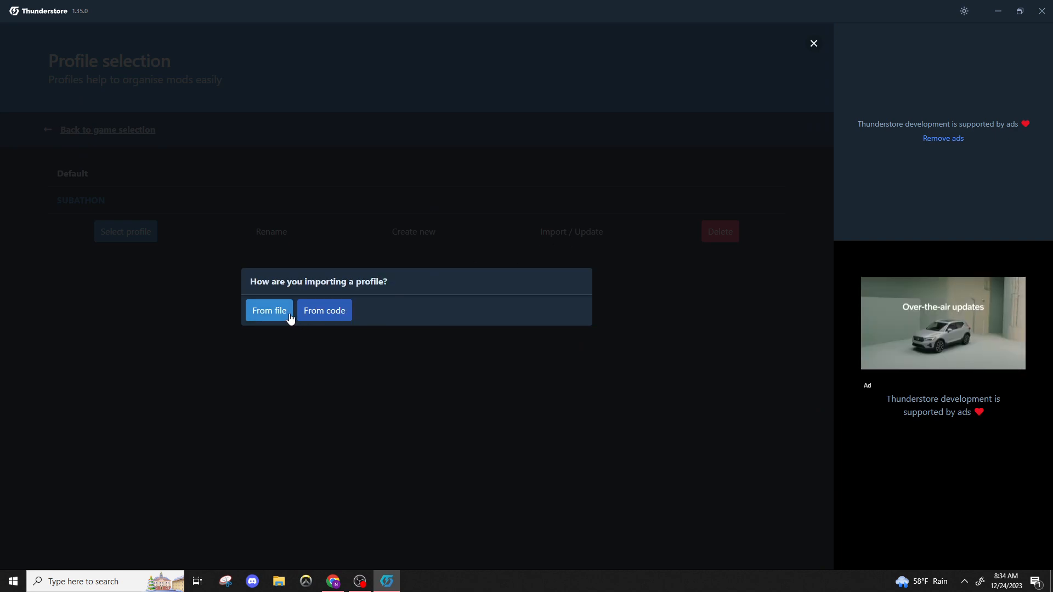
pyautogui.click(324, 310)
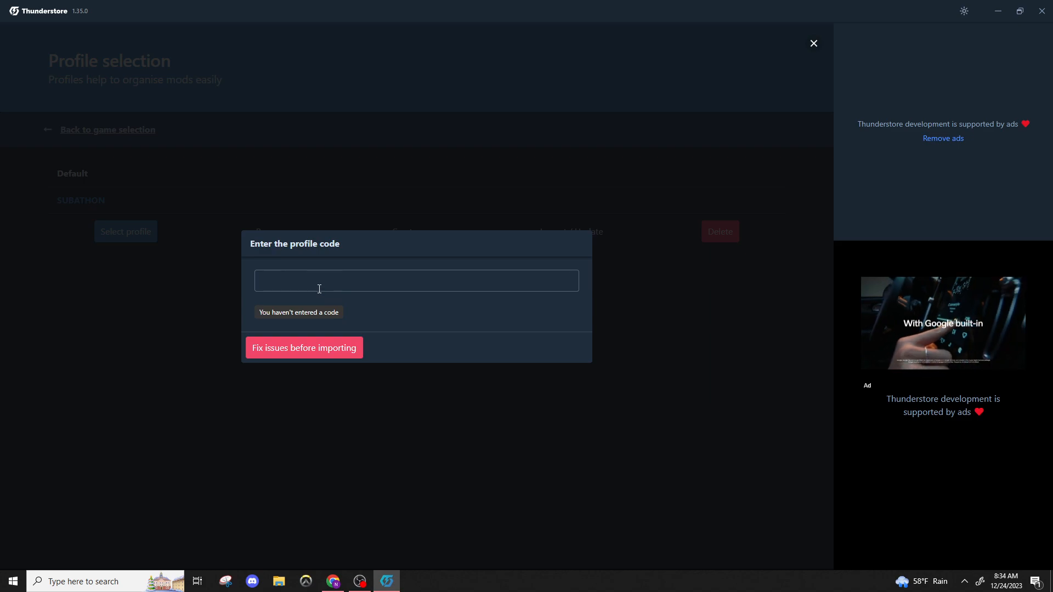
pyautogui.write('018c9c37-57e3-105c-56d7-126e91db486f')
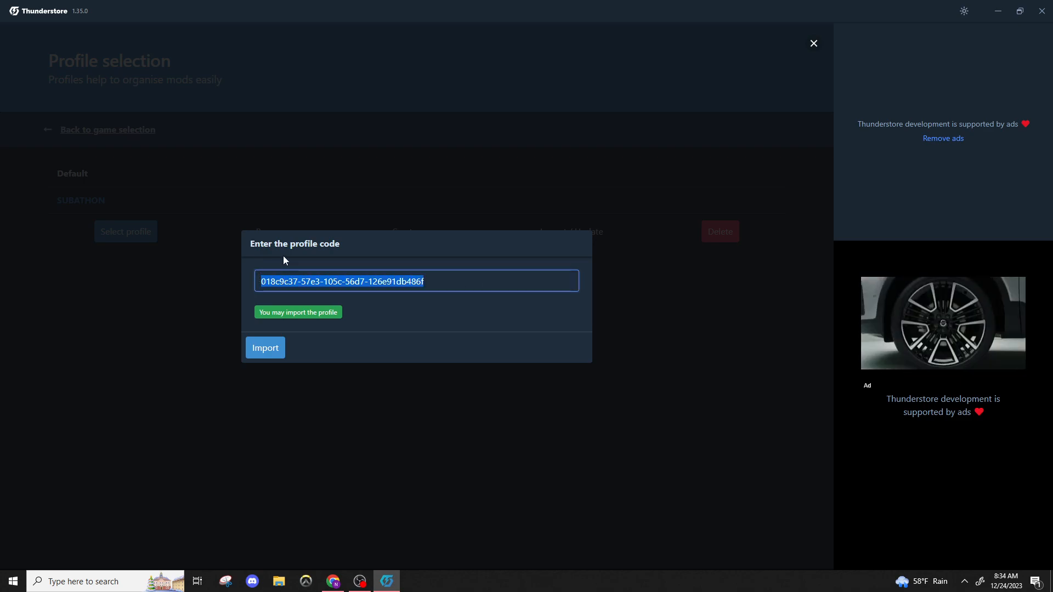
pyautogui.click(265, 347)
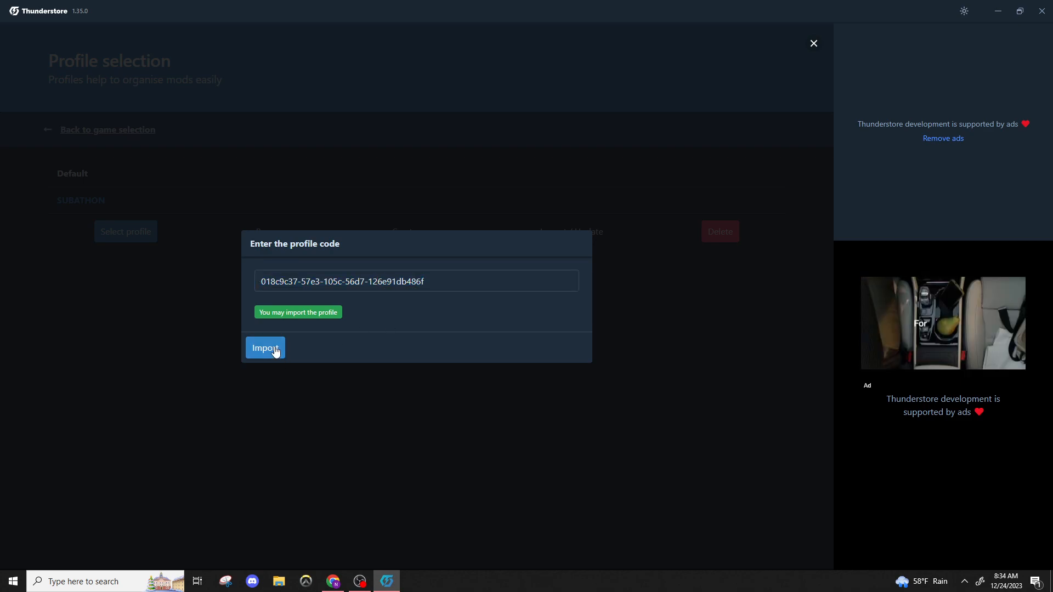
pyautogui.click(264, 348)
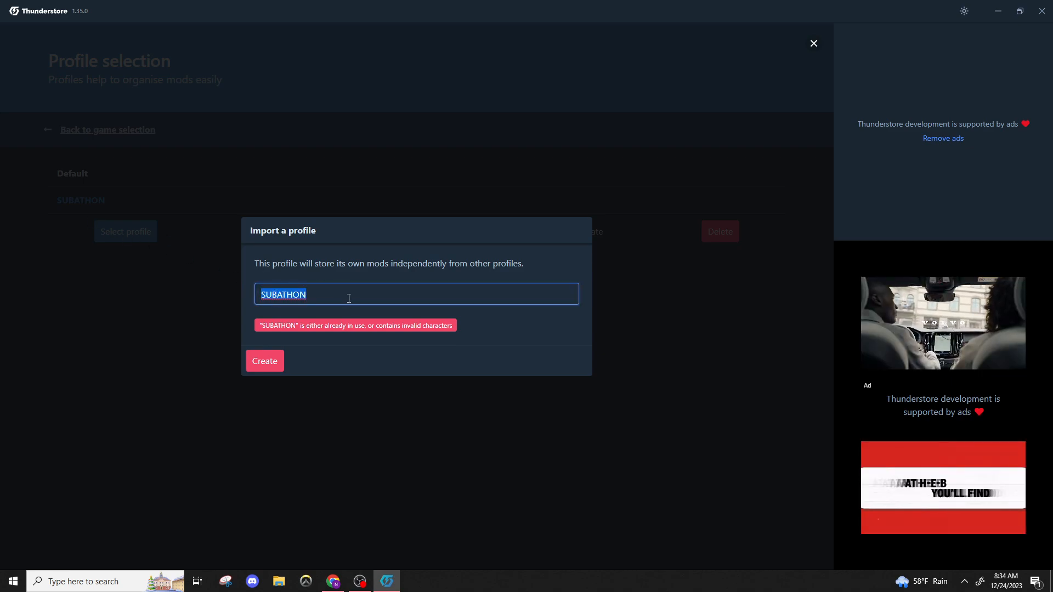
# - Name the imported profile 'Tutorial' and create it
pyautogui.write('Tuto')
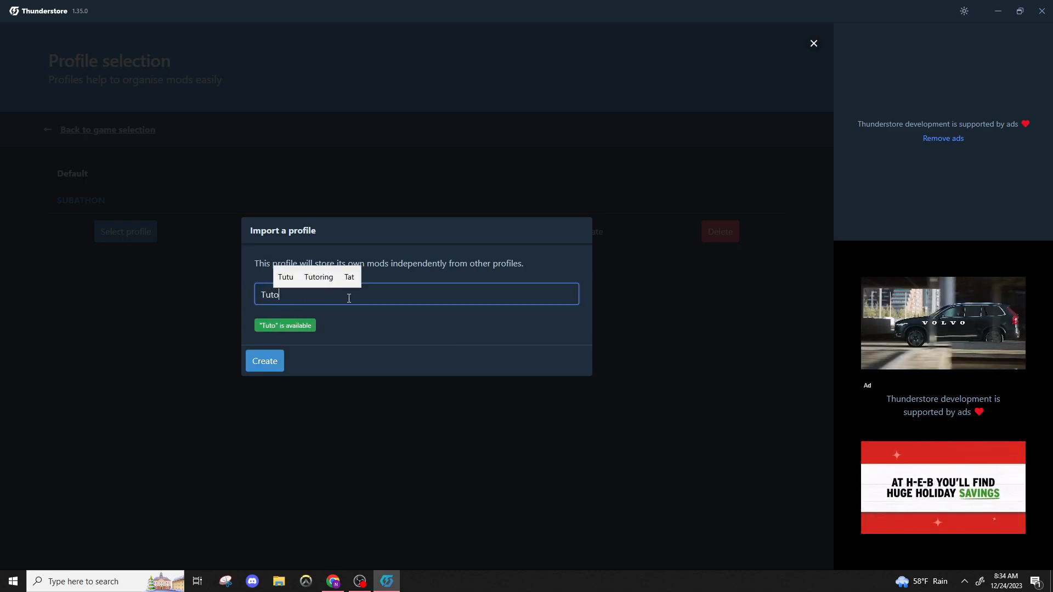
pyautogui.write('rial')
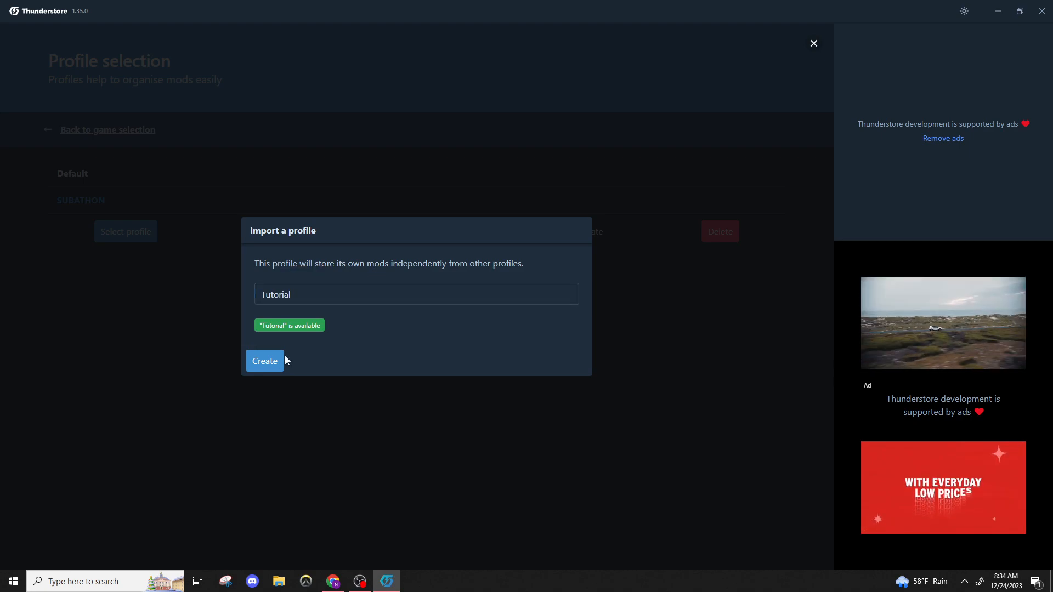
pyautogui.click(265, 361)
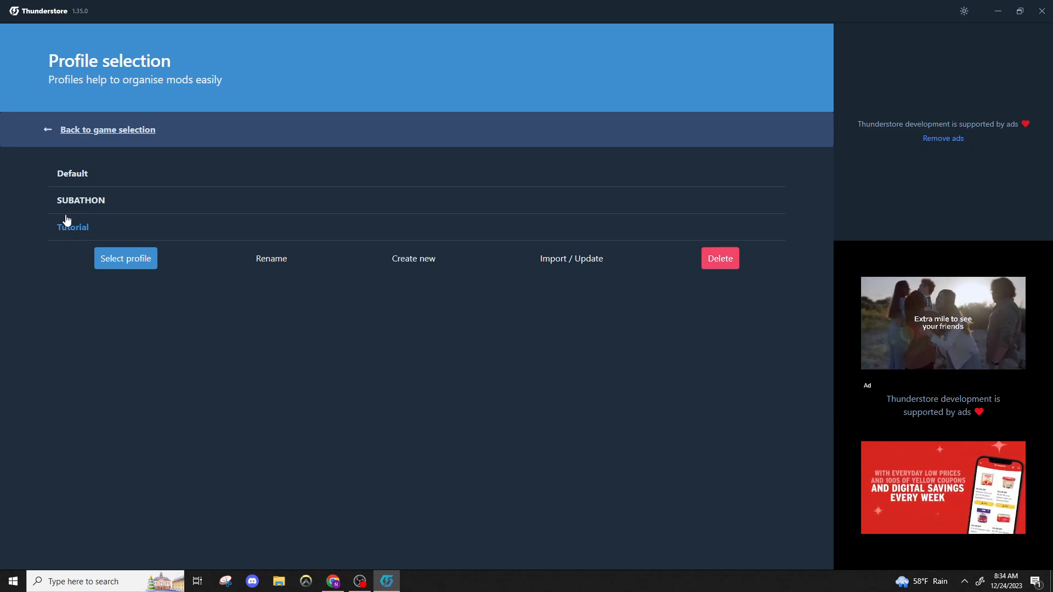
# - Select the Tutorial profile to view its installed mods
pyautogui.click(72, 174)
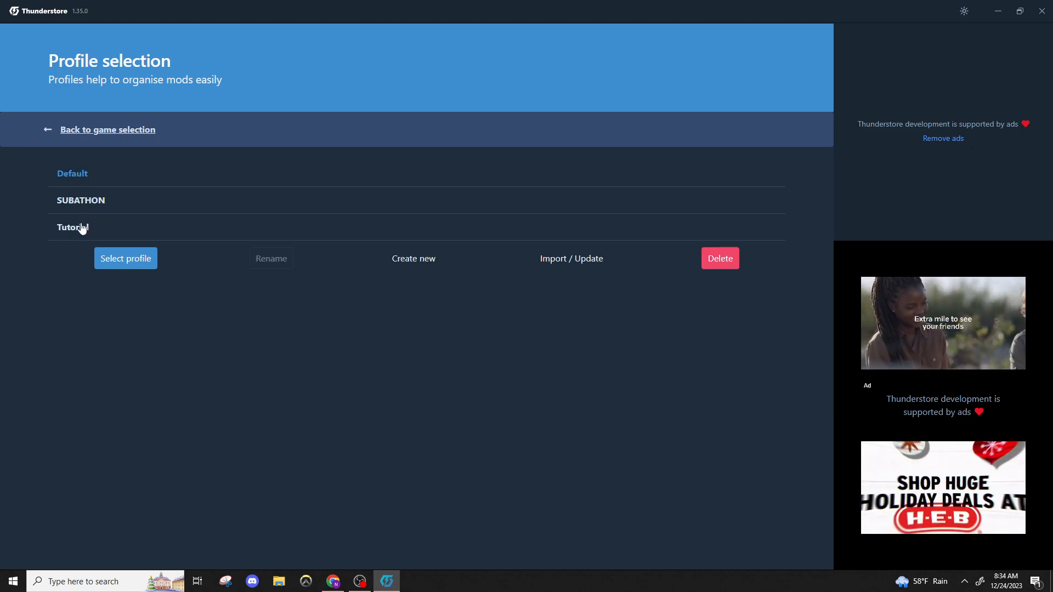
pyautogui.click(72, 227)
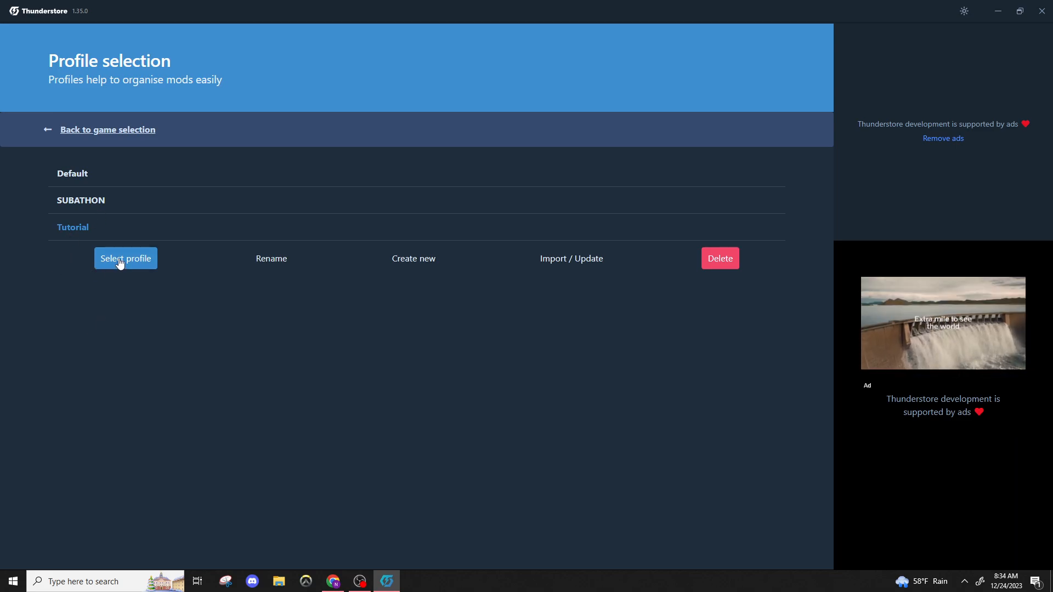
pyautogui.click(125, 259)
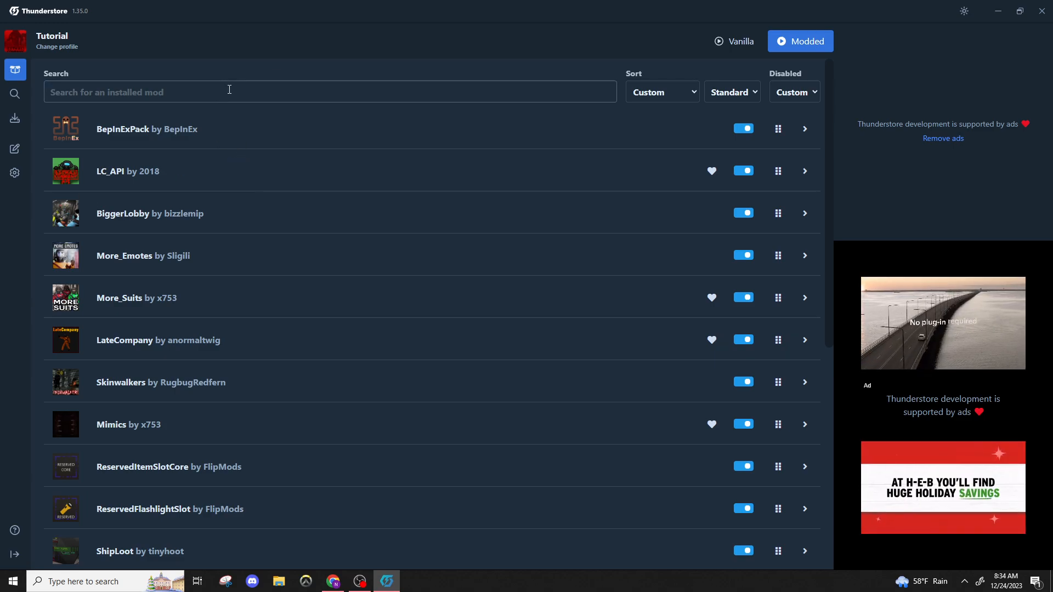
# - Review the installed mod list and start a Modded launch of the game
pyautogui.scroll(-3)
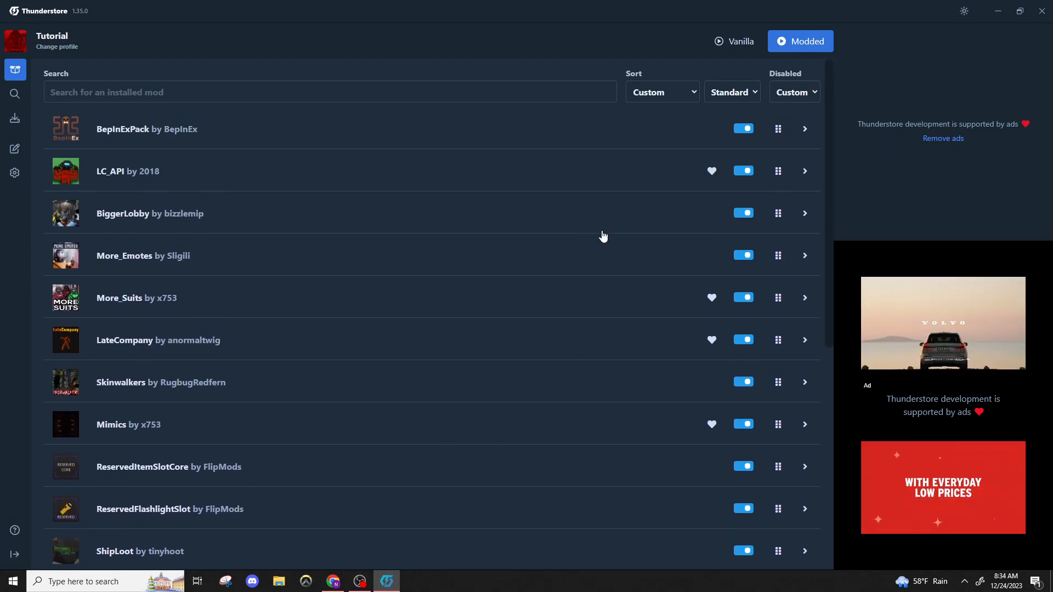
pyautogui.moveTo(421, 142)
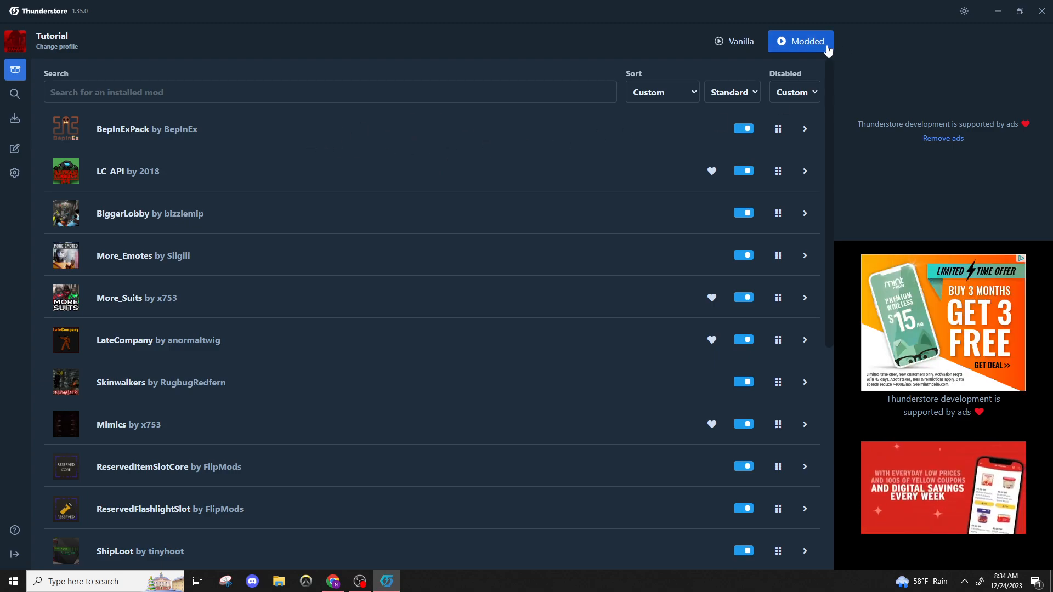
pyautogui.click(800, 41)
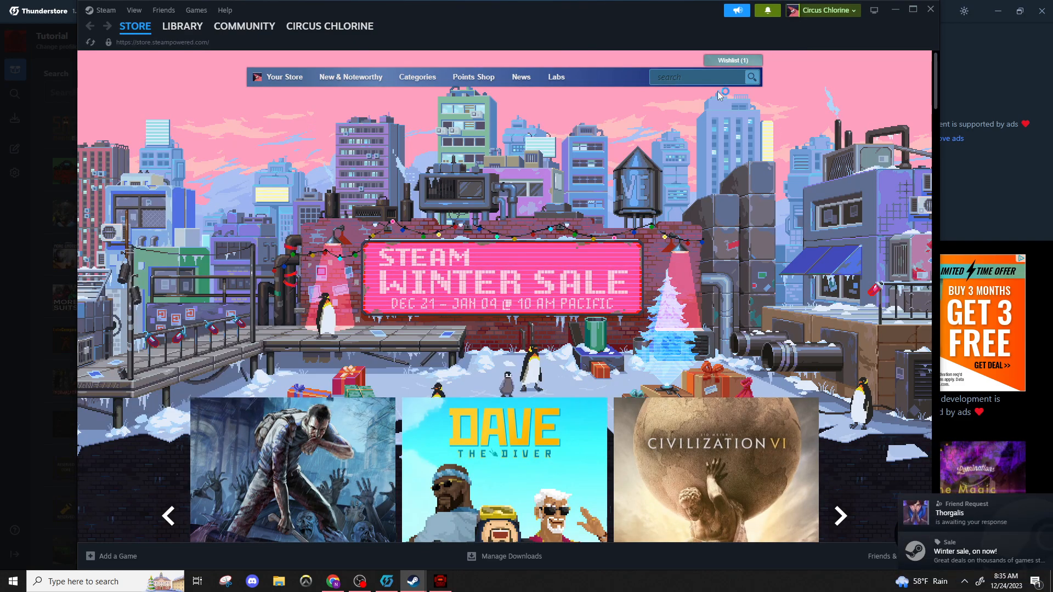
# - Let Steam start Lethal Company while the BepInEx console loads LC_API and the plugins
pyautogui.click(438, 582)
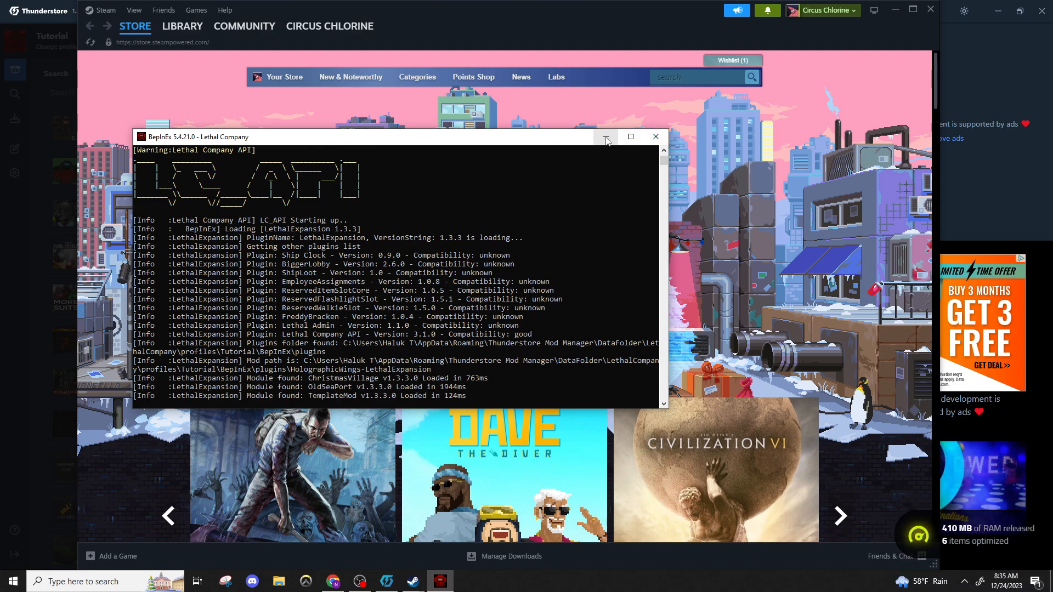
pyautogui.moveTo(656, 137)
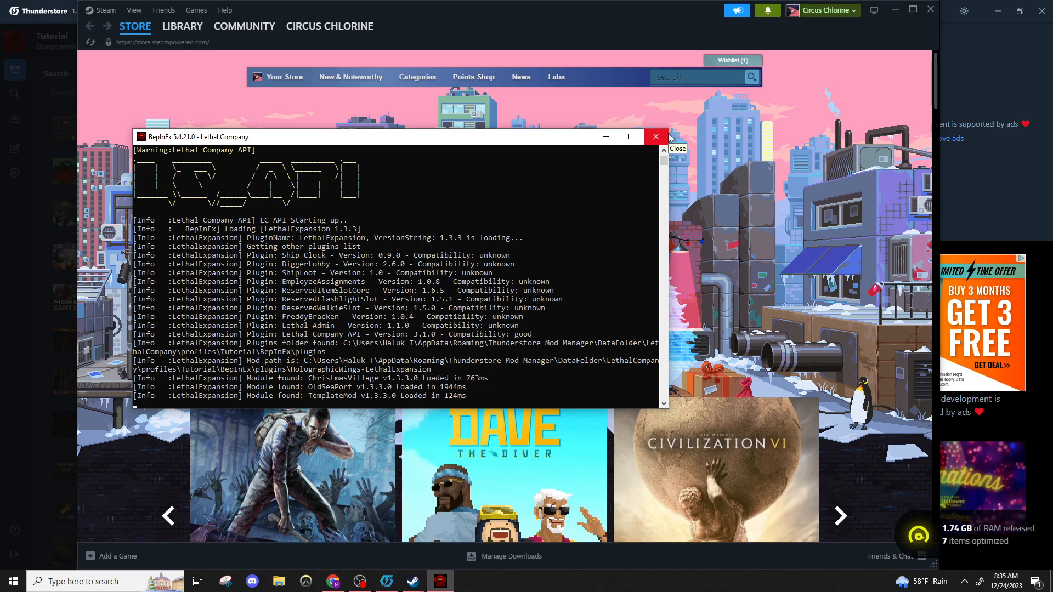